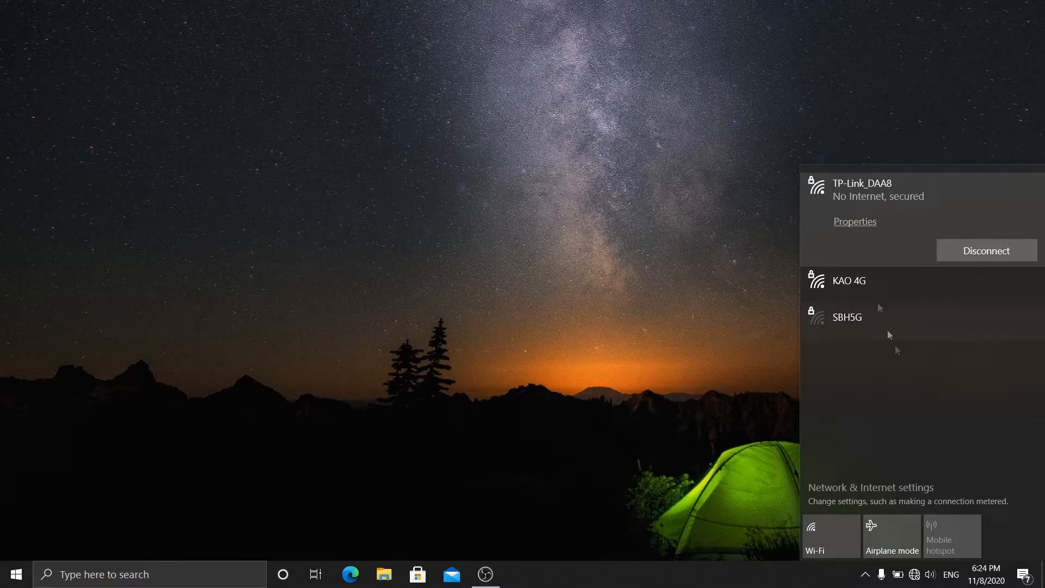
pyautogui.moveTo(824, 499)
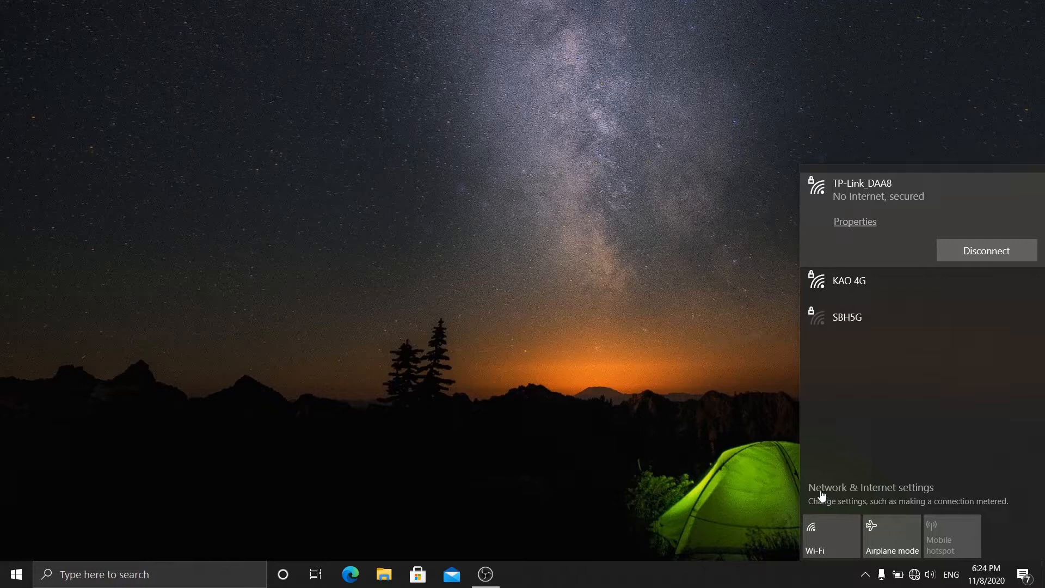
# Open Network & Internet settings from the TP-Link_DAA8 Wi-Fi flyout to view its status
pyautogui.click(870, 487)
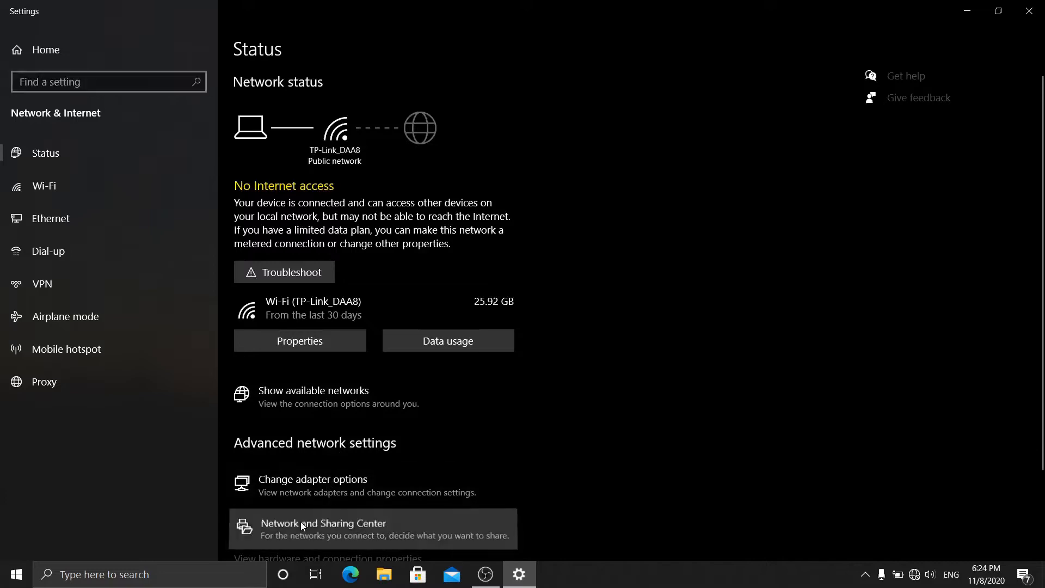
pyautogui.click(324, 523)
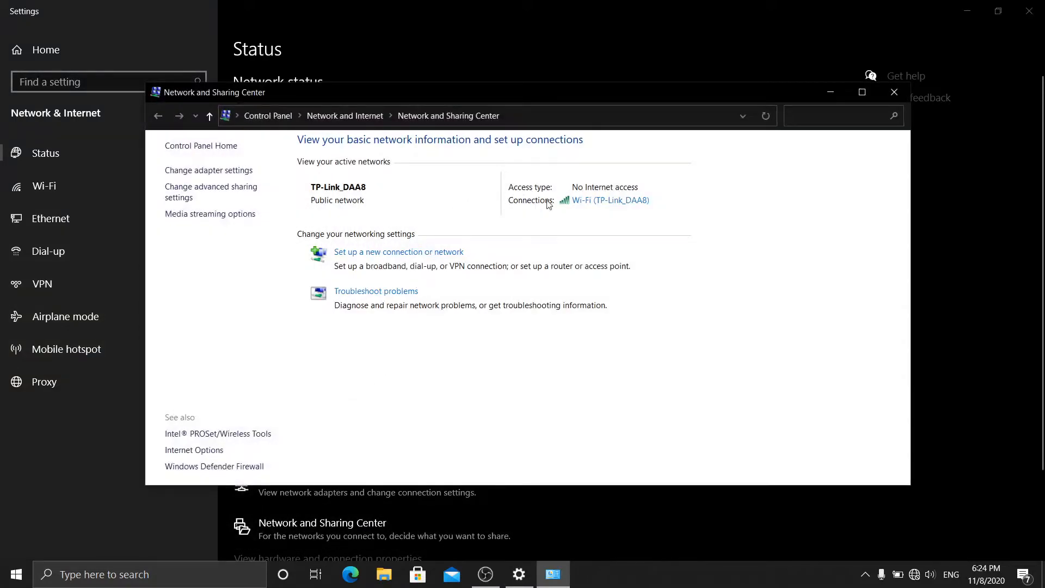
pyautogui.click(611, 199)
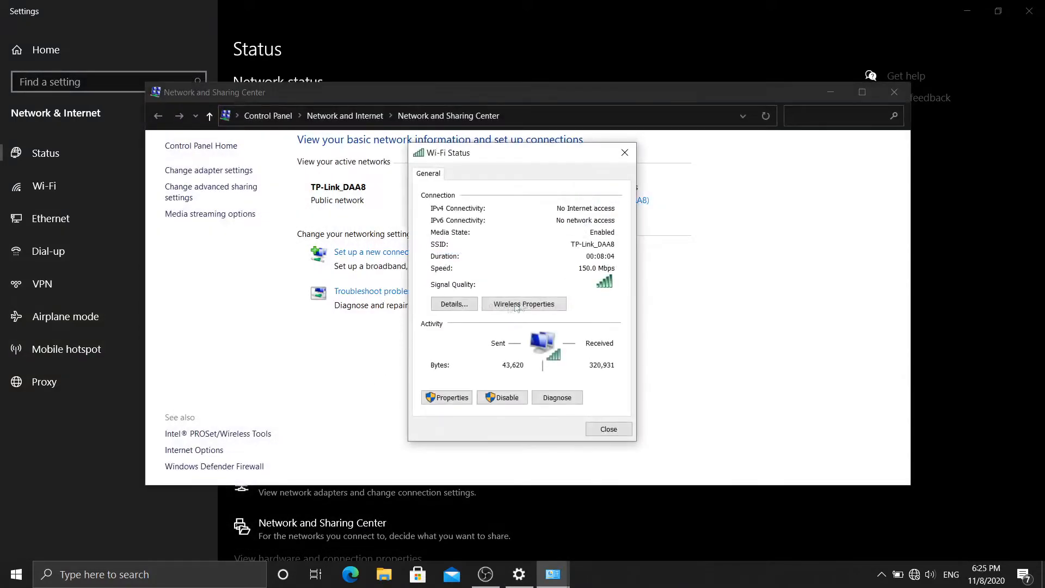
pyautogui.click(454, 303)
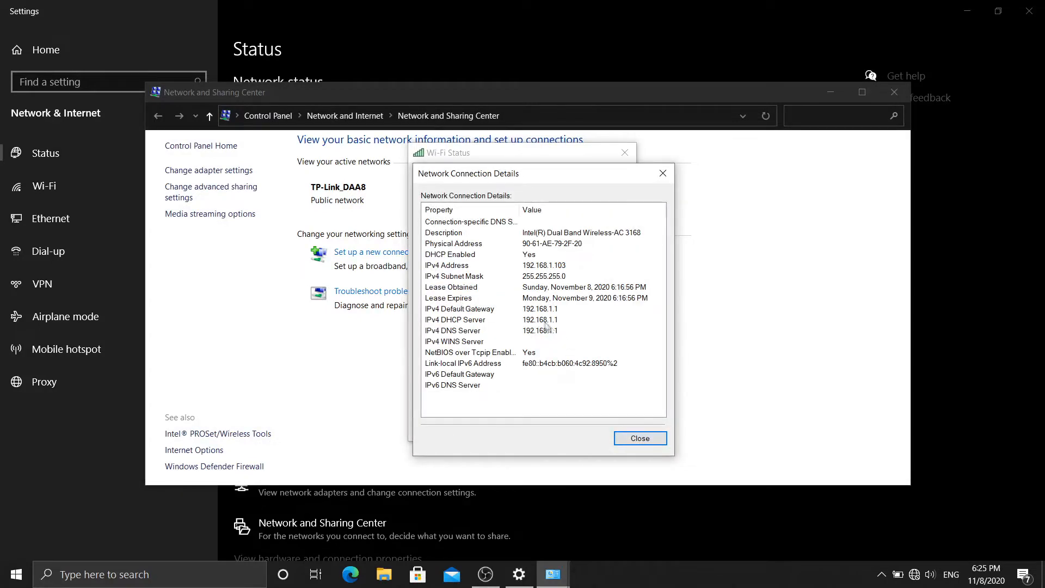
pyautogui.moveTo(578, 358)
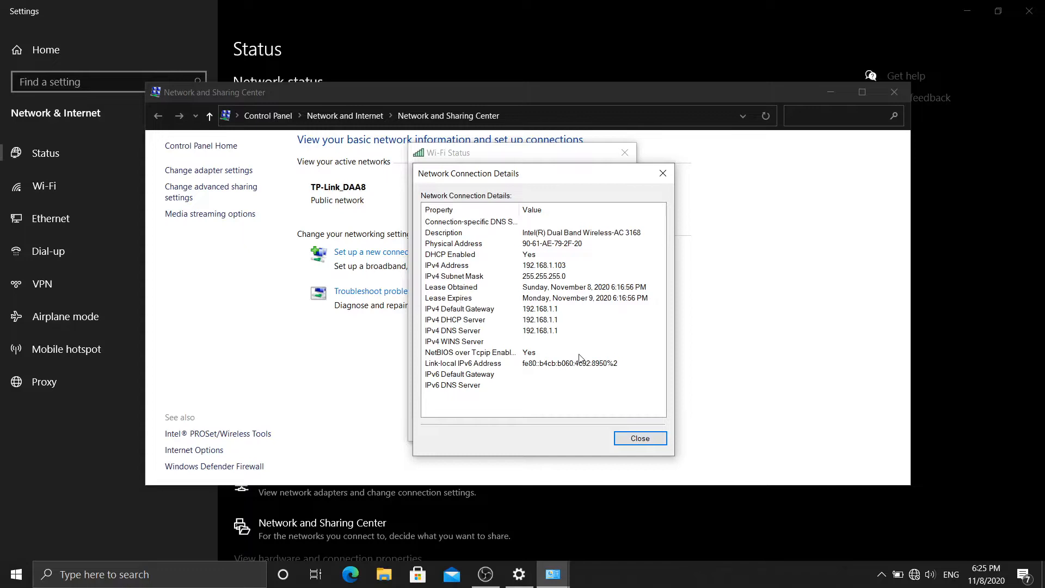
pyautogui.moveTo(626, 427)
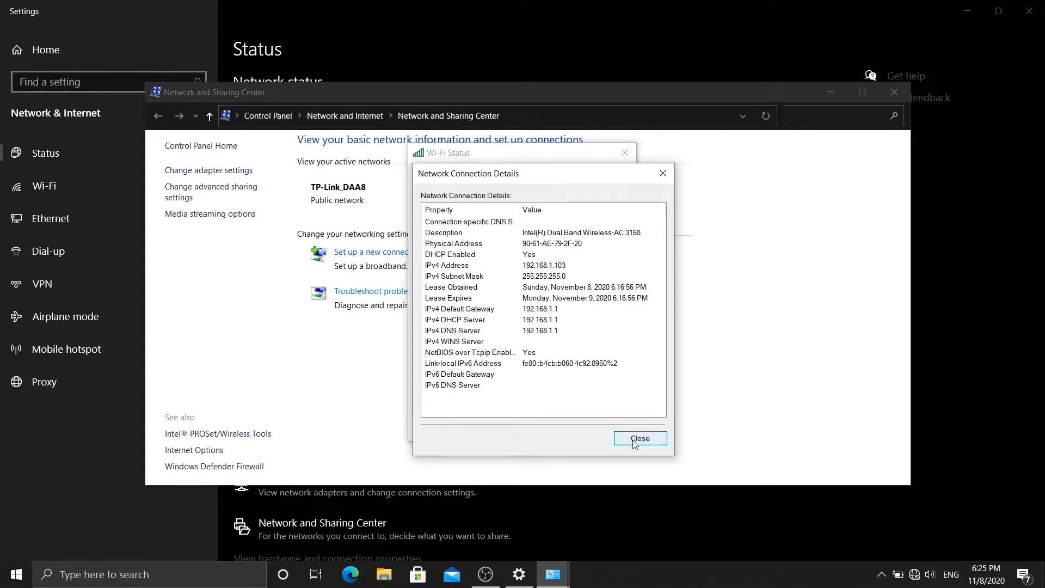
pyautogui.click(638, 438)
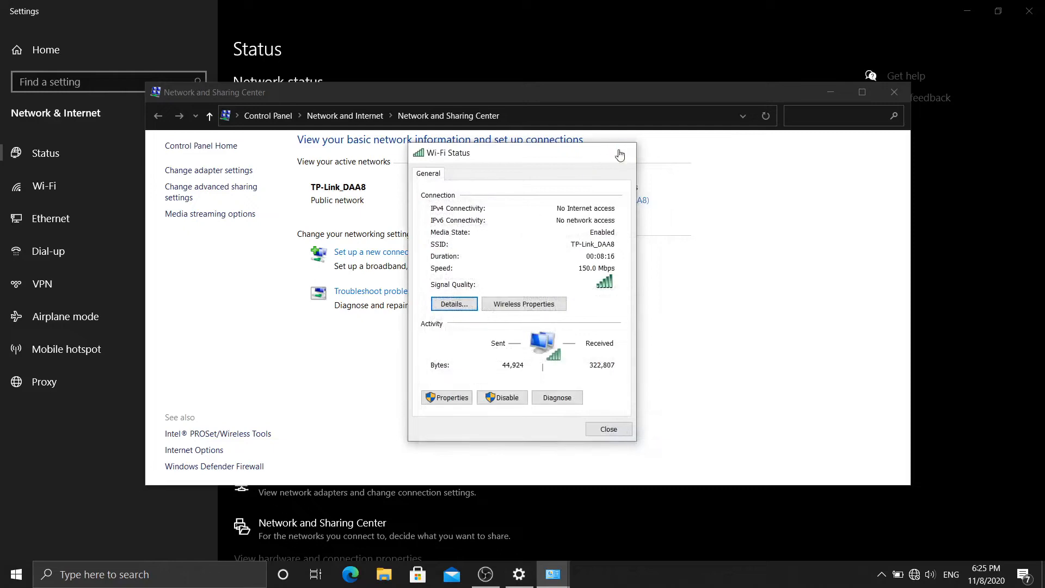
pyautogui.click(893, 92)
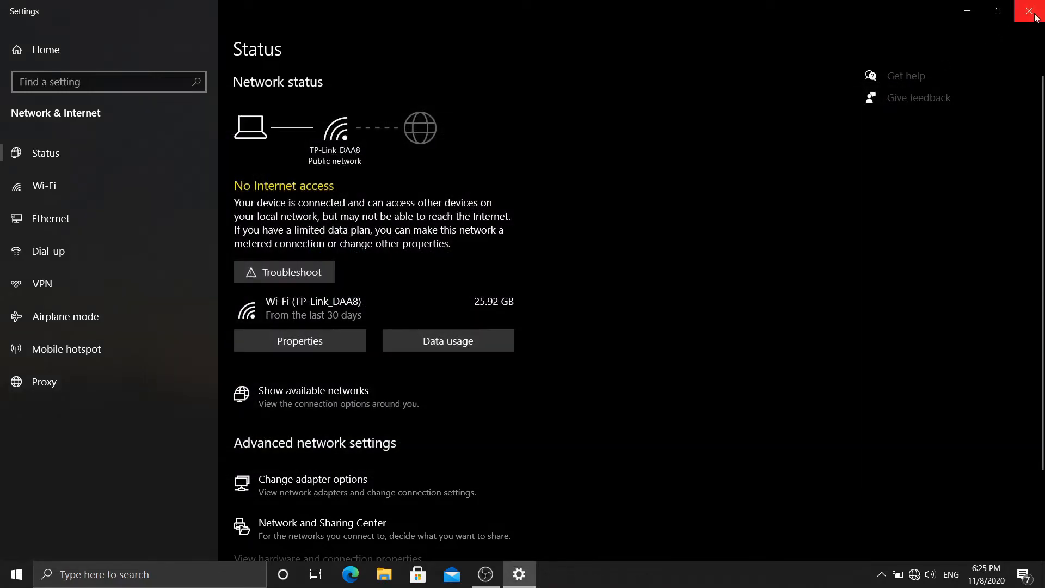
# Close Settings, load 192.168.1.1 in Edge, then close Edge when it fails to load
pyautogui.click(1033, 11)
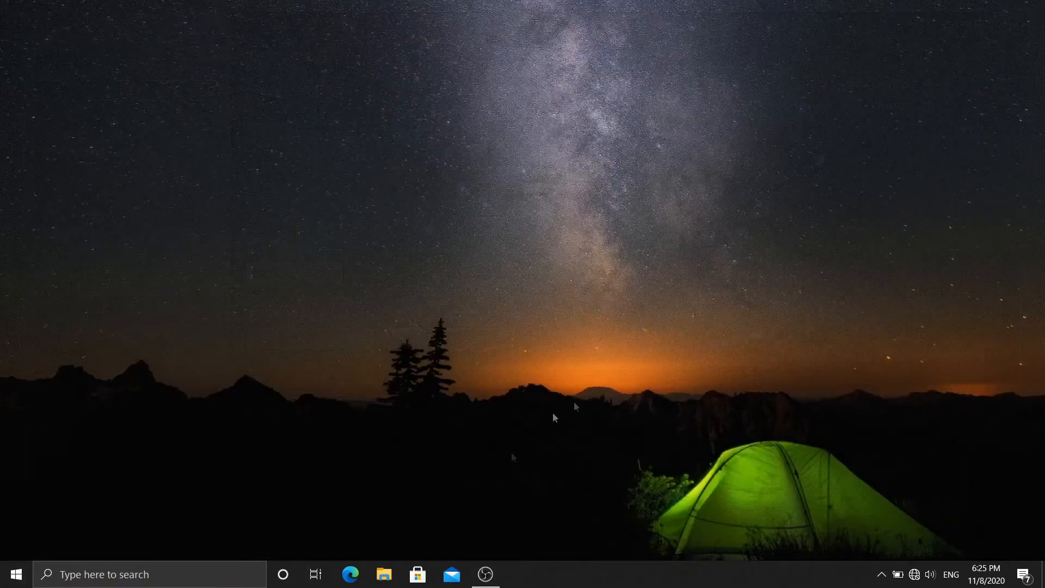
pyautogui.click(350, 573)
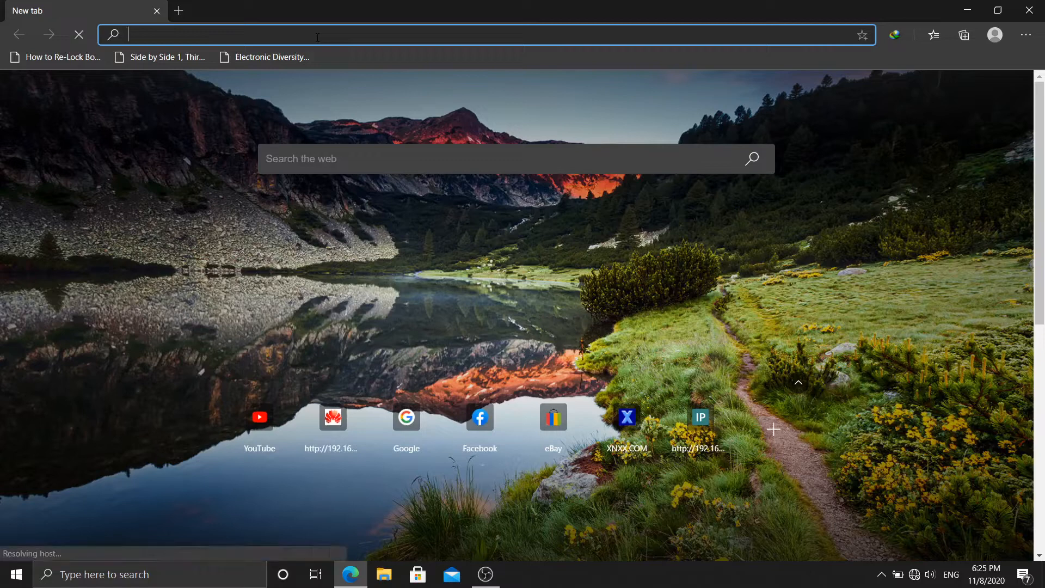
pyautogui.write('192.168.1.1')
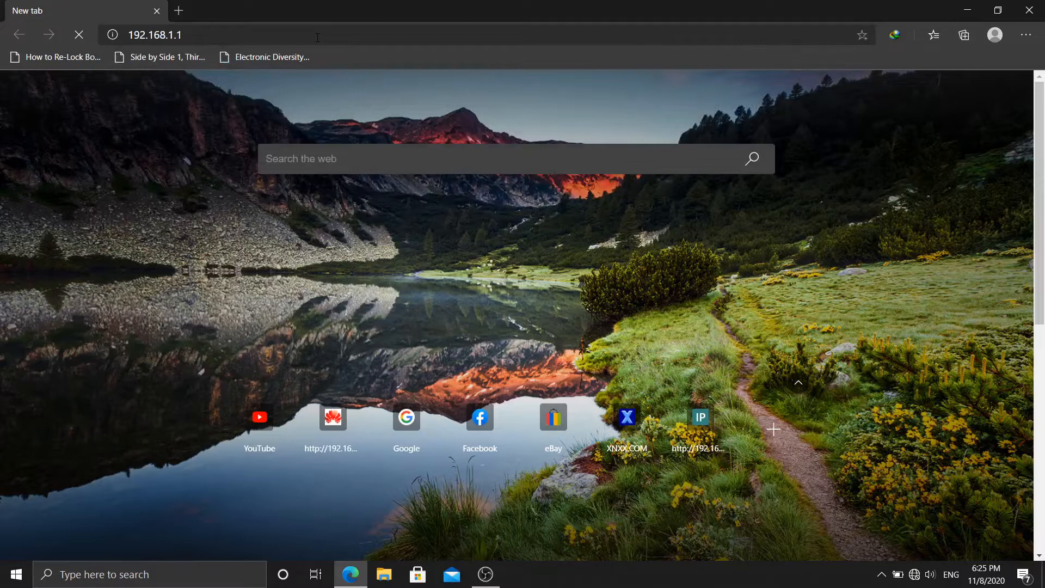
pyautogui.click(153, 35)
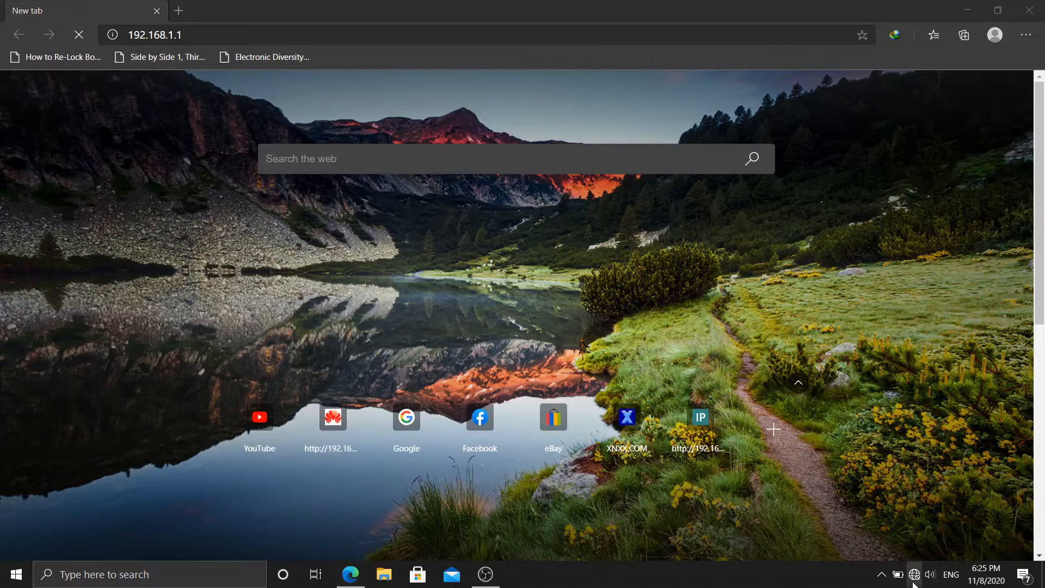
pyautogui.click(913, 573)
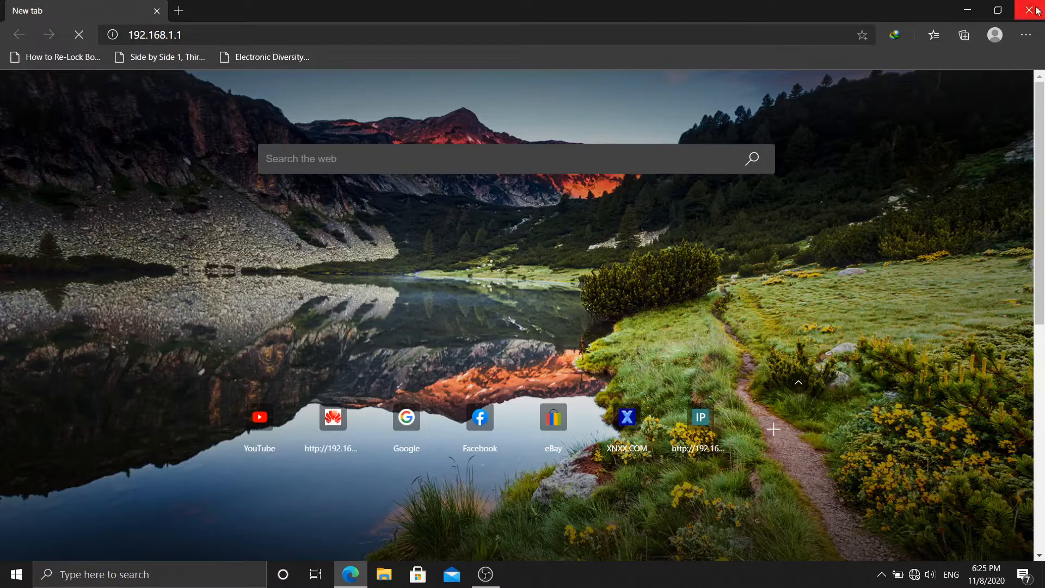
pyautogui.click(1032, 10)
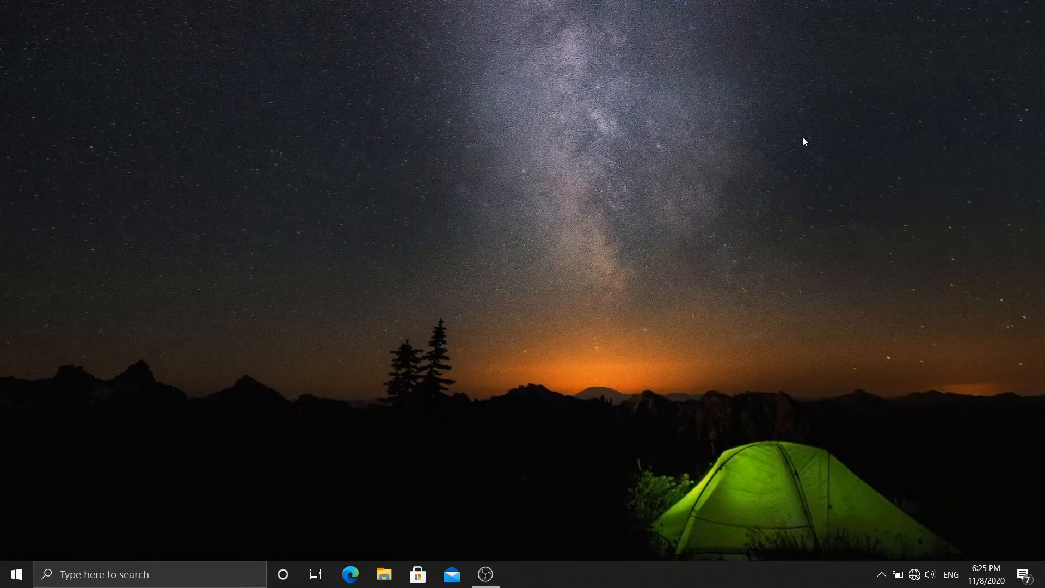